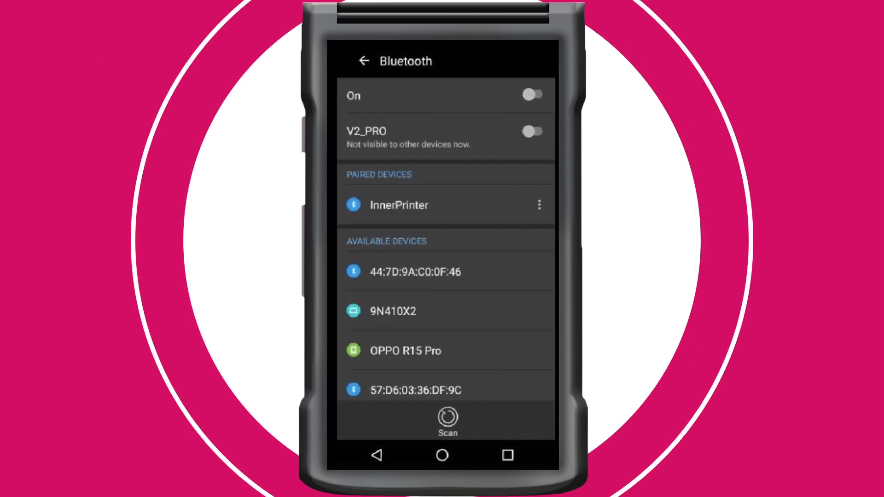
Switch Bluetooth on and select InnerPrinter under paired devices
click(531, 94)
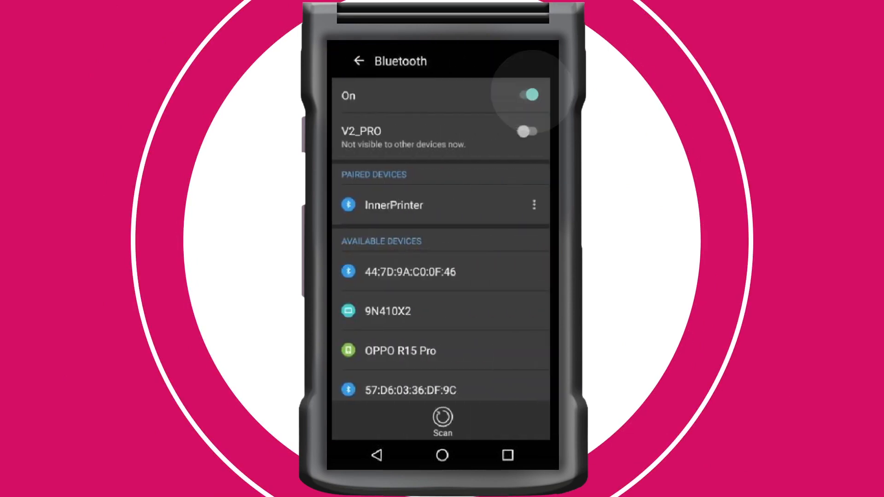
click(393, 205)
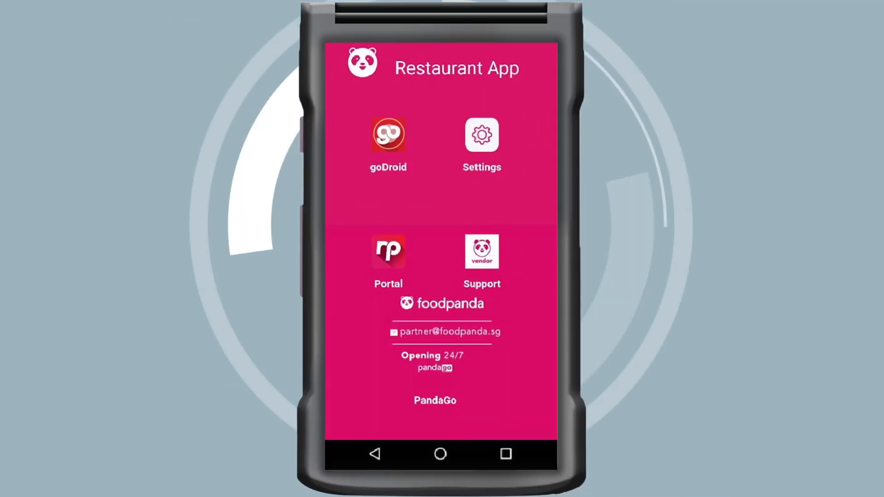
Launch GoDroid and set up with country Singapore and language English (United Kingdom)
click(388, 135)
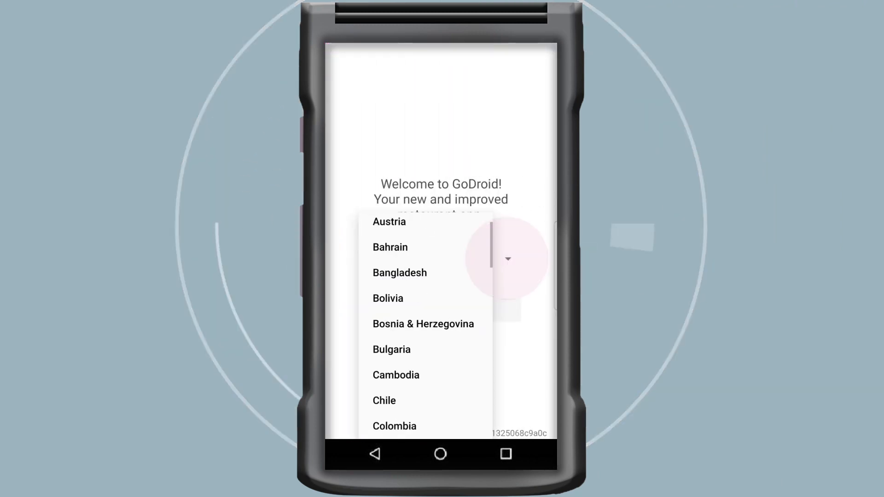
scroll(down, 3)
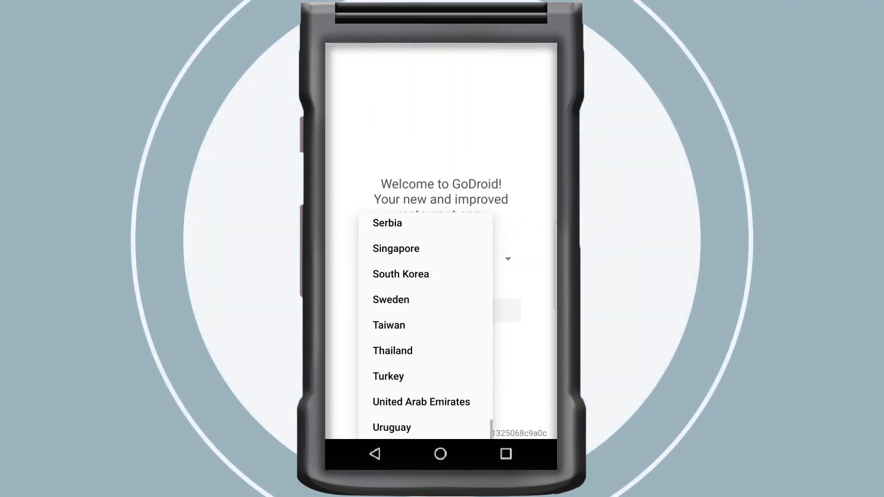
click(396, 249)
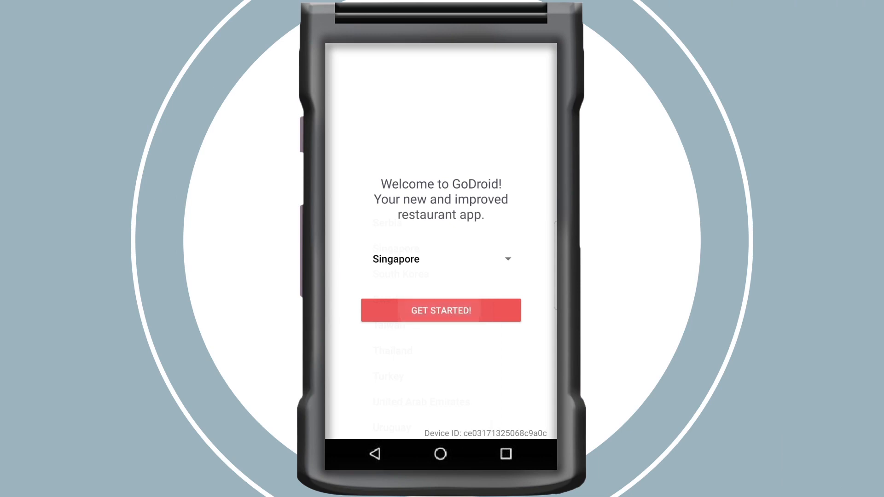
click(440, 309)
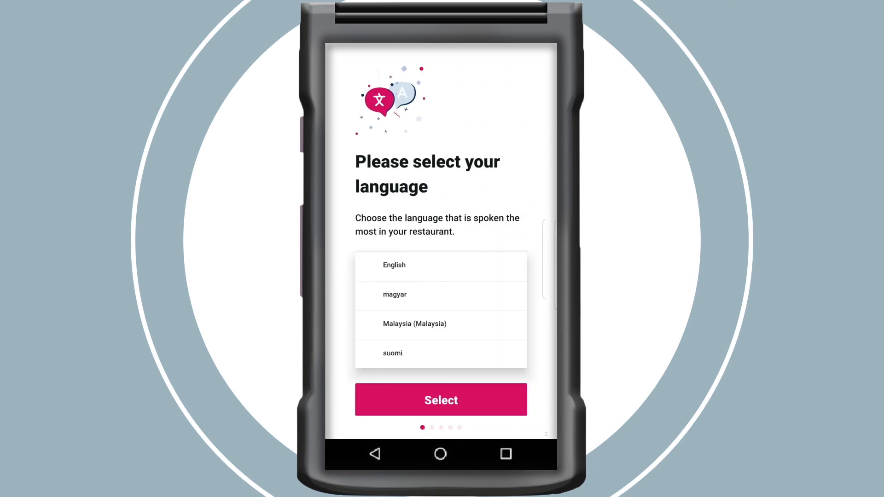
scroll(down, 3)
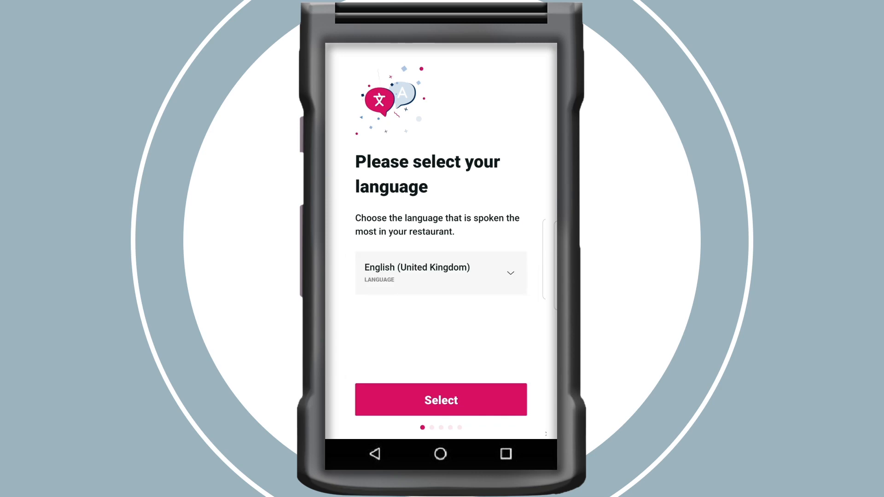
click(441, 400)
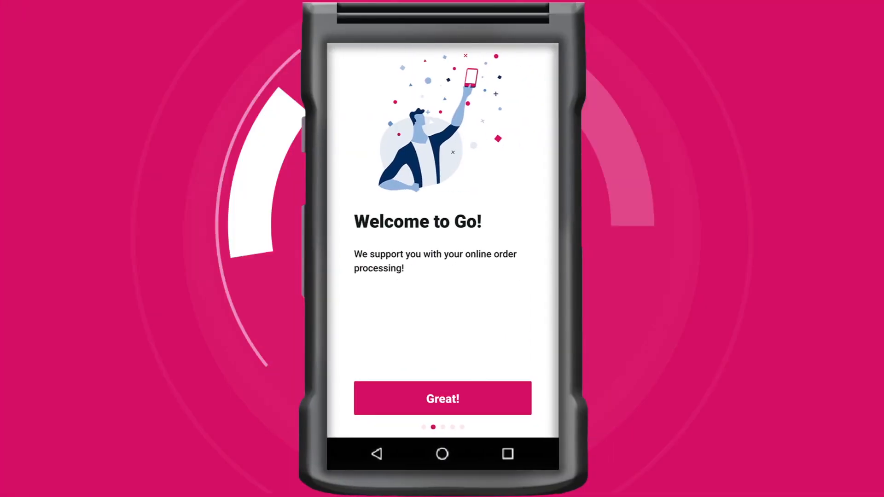
Pass the welcome and features screens, choose Foodpanda riders for delivery, and send a test order
click(442, 398)
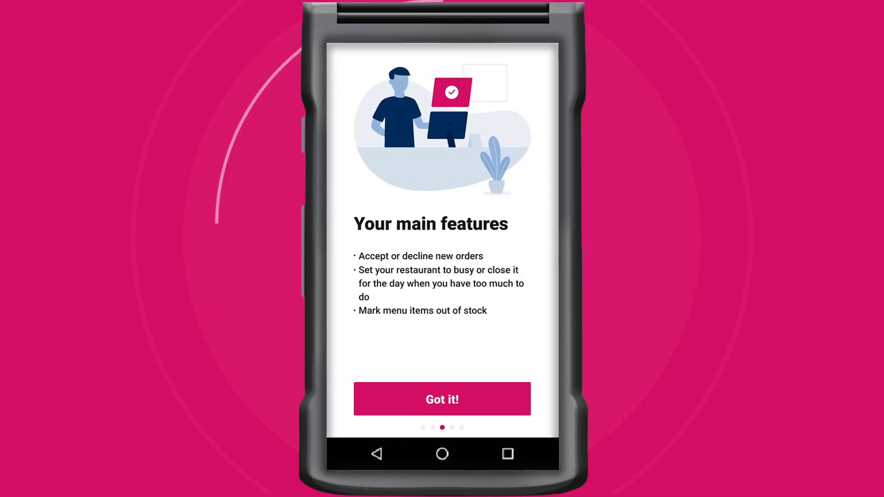
click(442, 399)
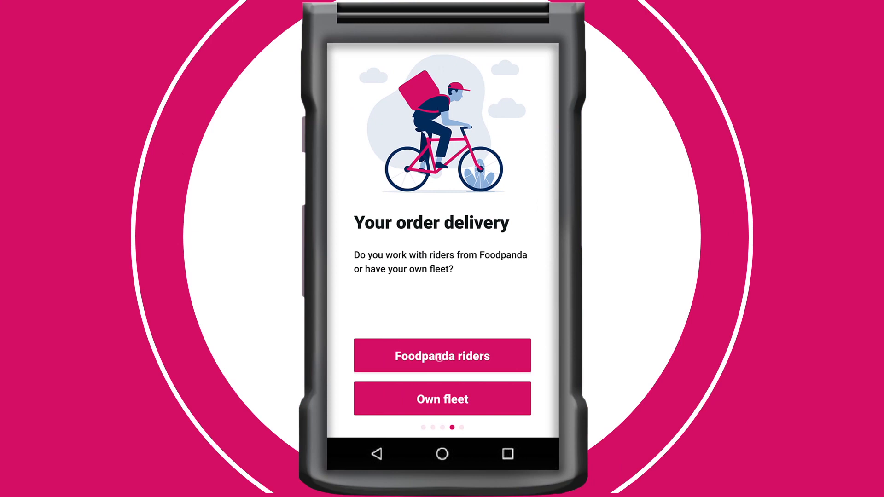
click(442, 356)
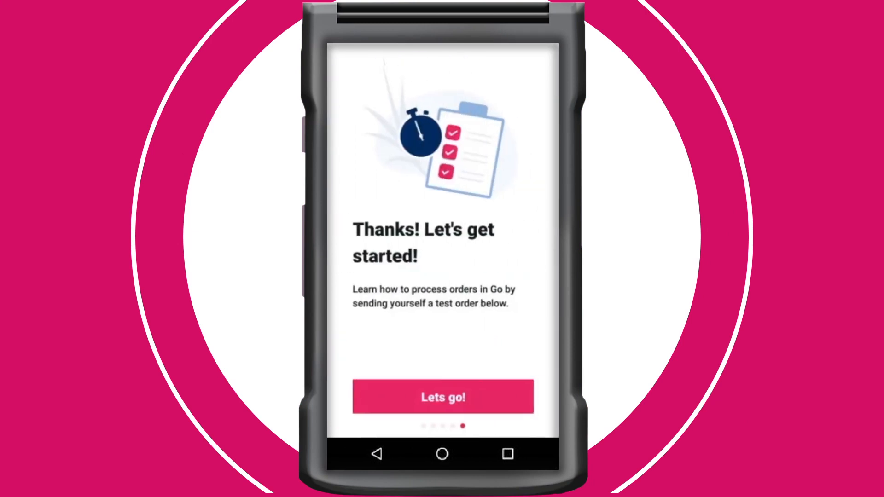
click(442, 397)
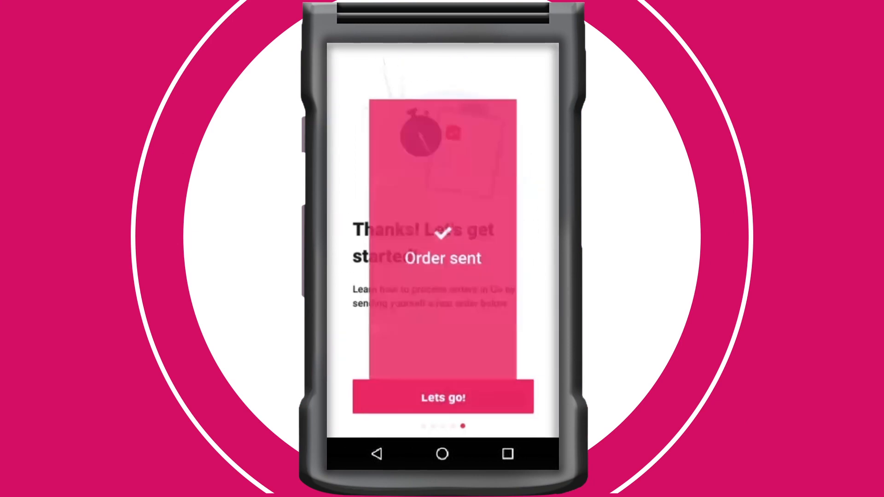
click(443, 397)
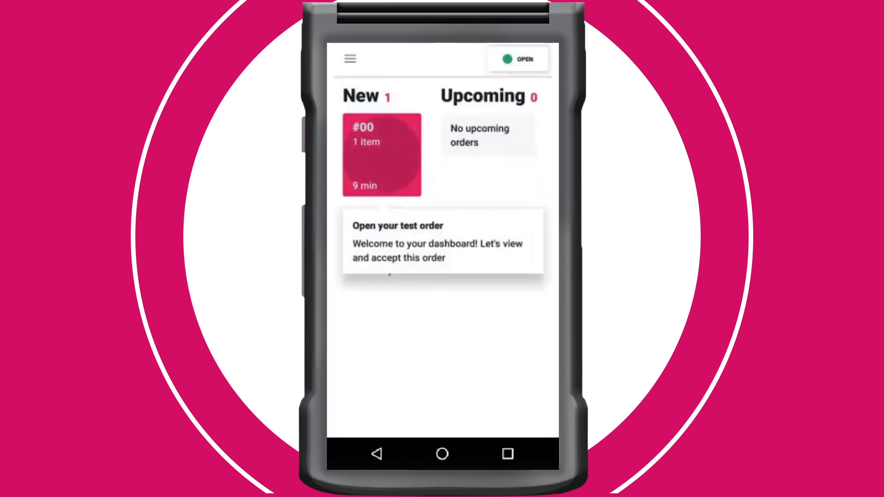
Accept test order #00, then mark the accepted order ready for delivery
click(382, 155)
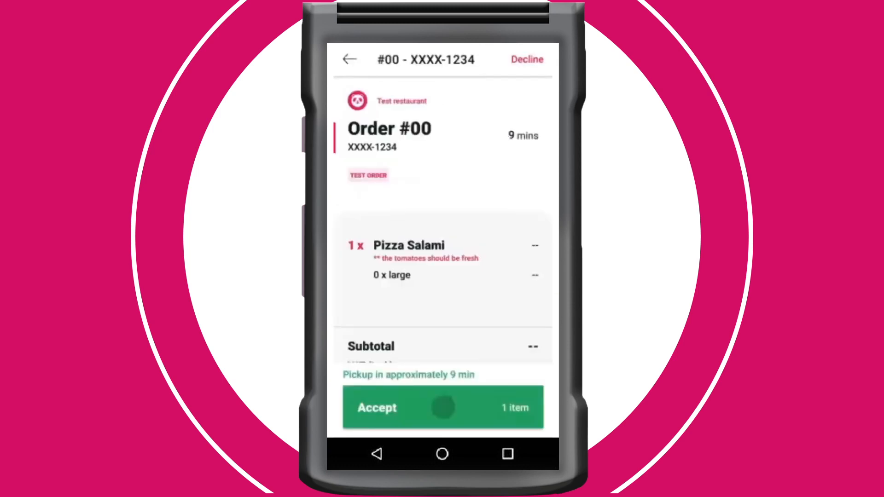
click(442, 407)
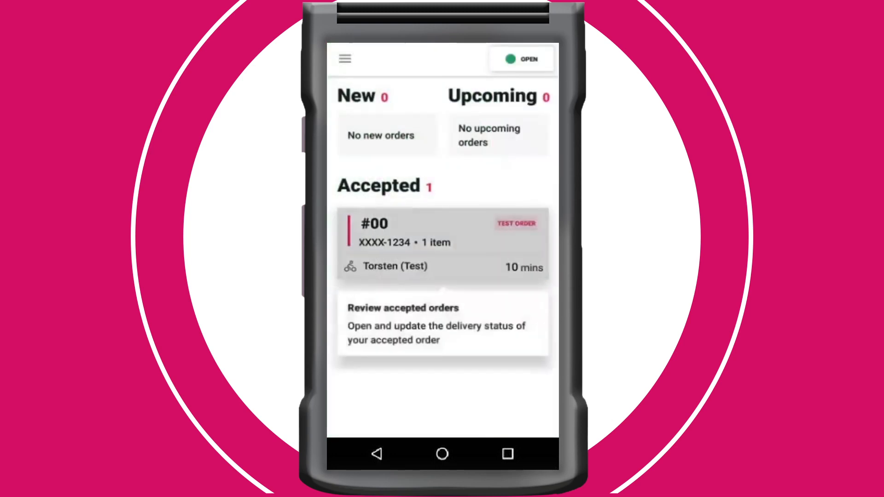
click(442, 242)
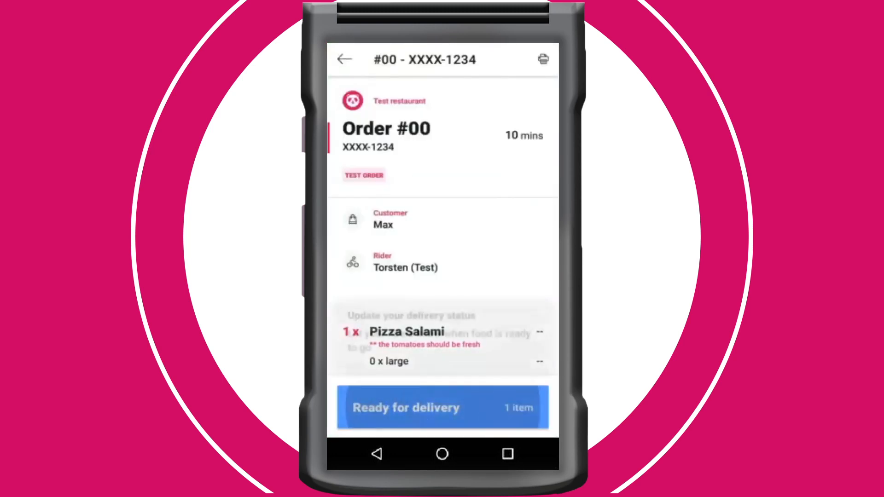
click(443, 407)
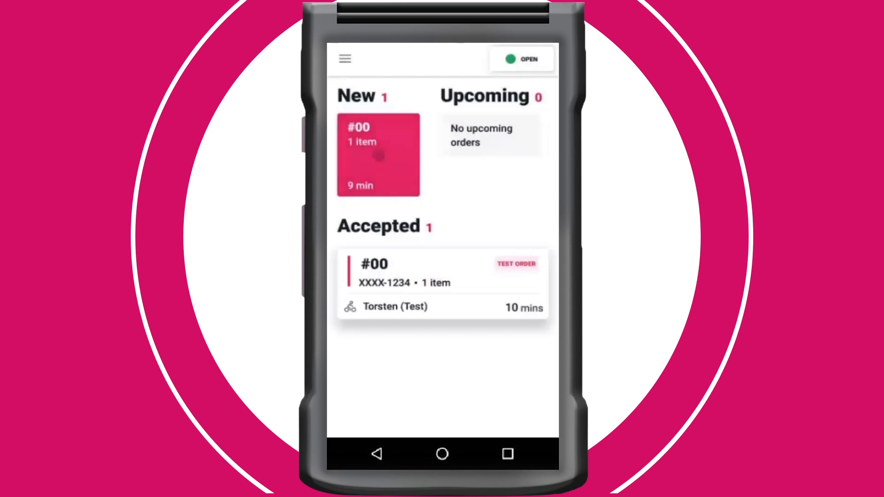
Decline the second test order #00 with a reason, then bring up the OPEN restaurant status options
click(377, 155)
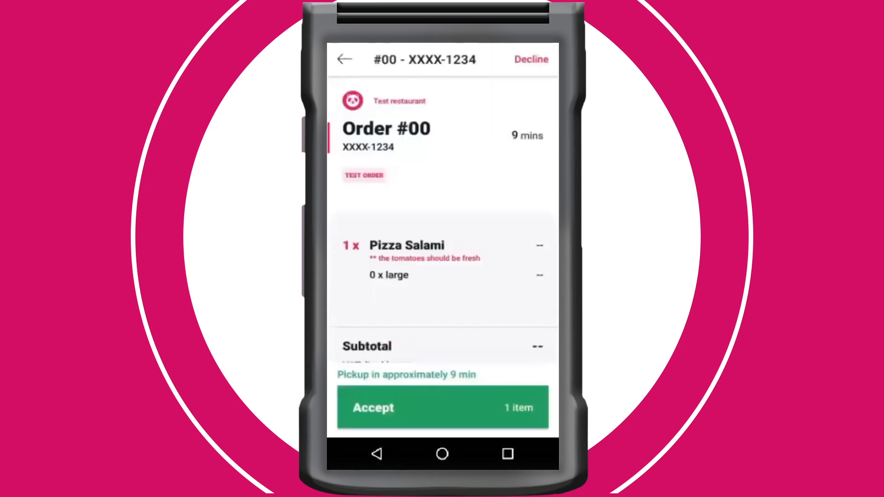
click(531, 59)
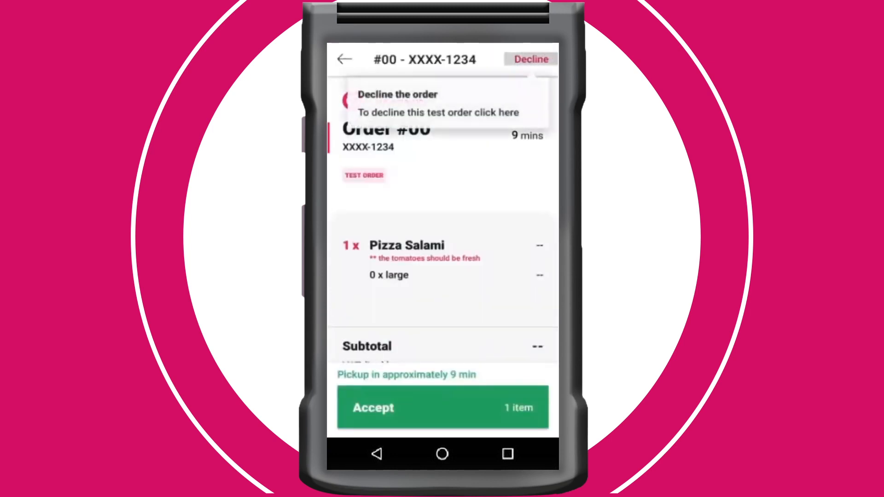
click(530, 59)
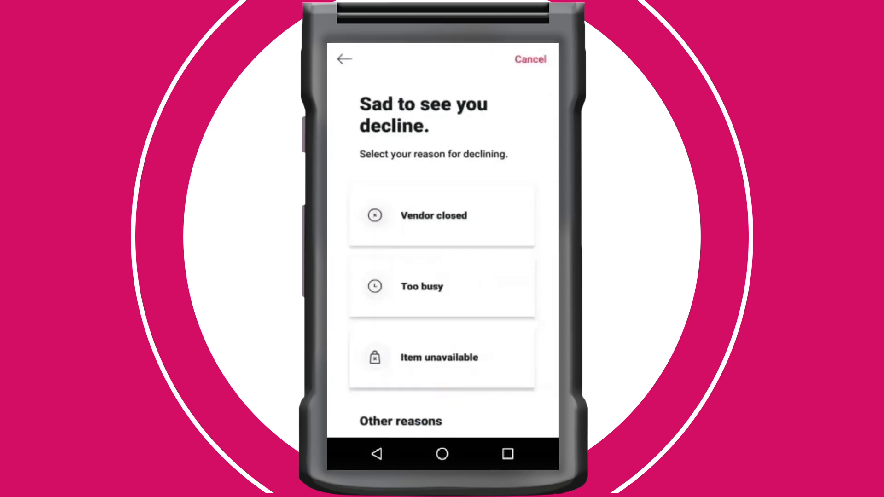
click(441, 216)
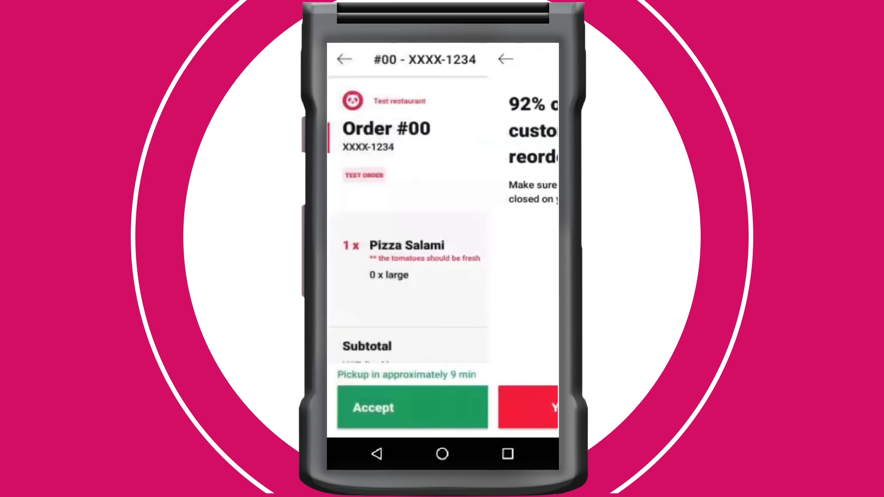
click(415, 407)
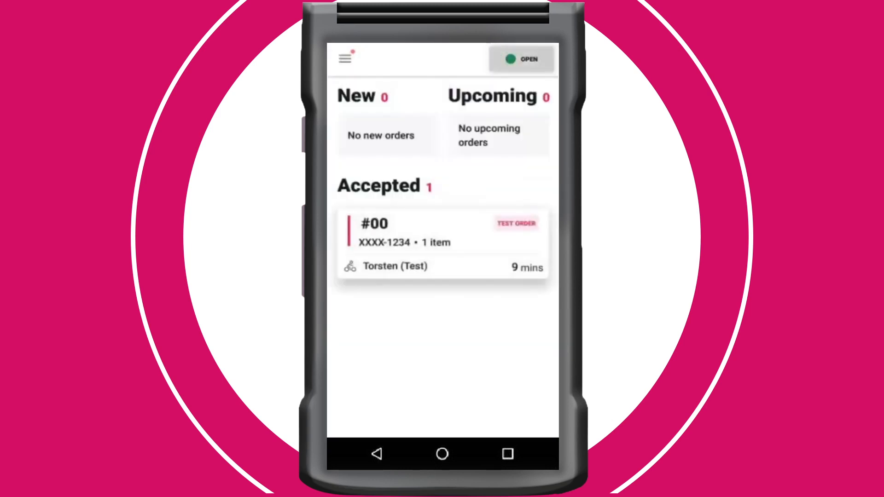
click(522, 59)
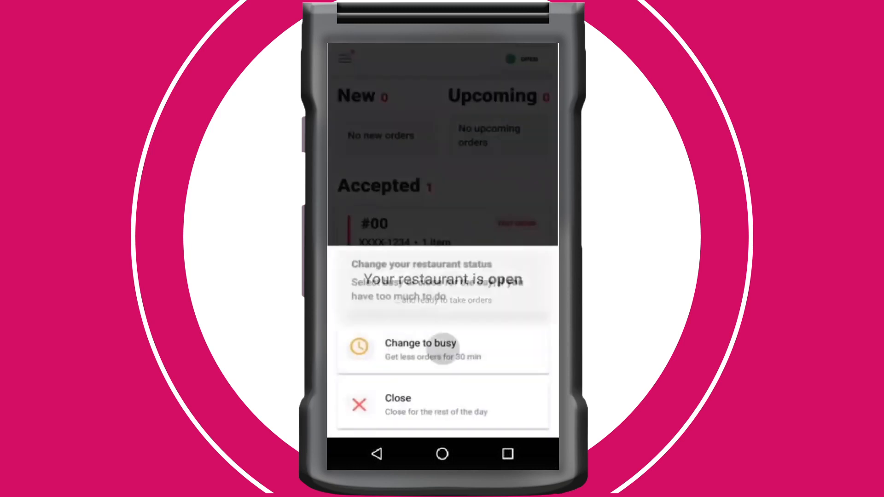
Dismiss the status sheet and choose Activate now on the 'Ready to go live?' prompt
click(440, 350)
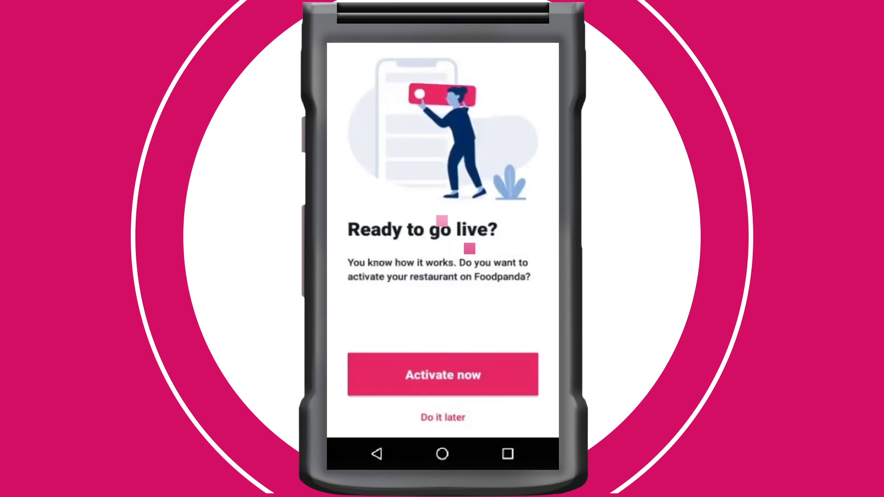
click(442, 375)
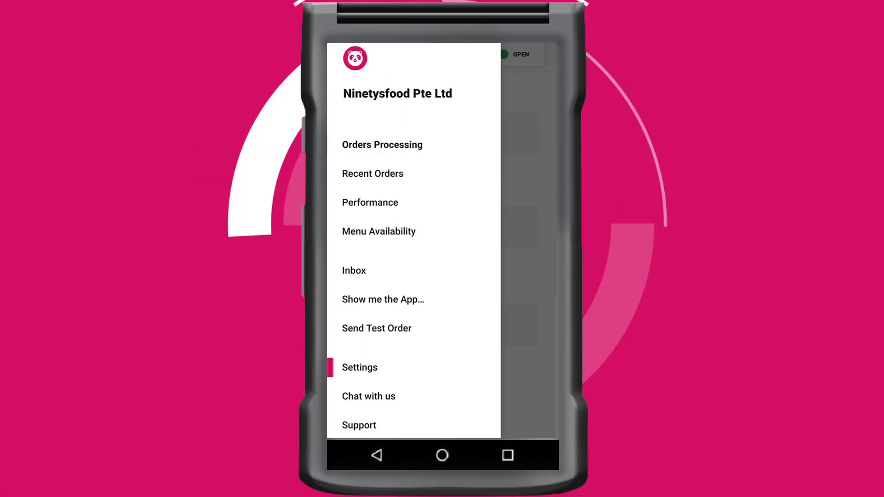
Choose an entry from the GoDroid navigation drawer, leading to the restaurant portal login
click(359, 368)
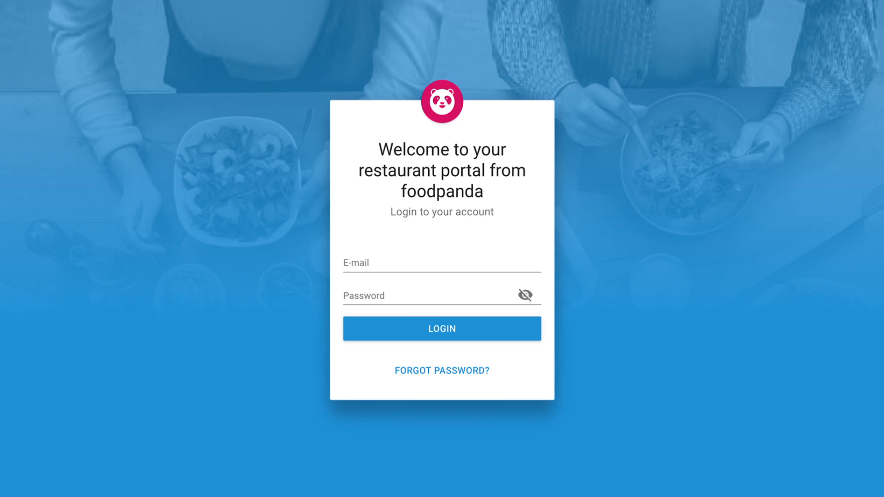
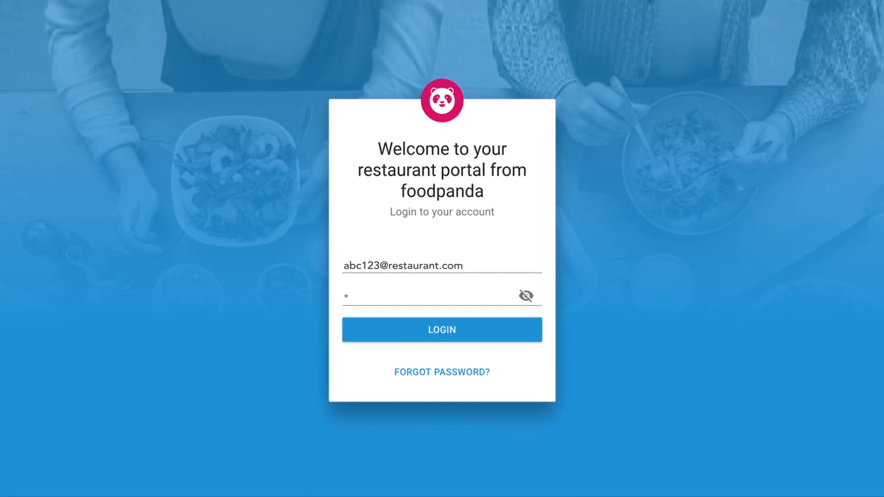
text(************)
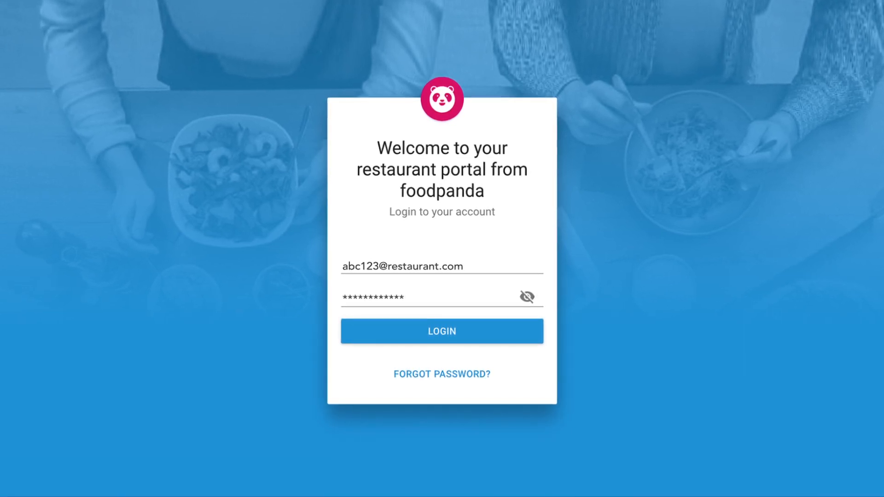
click(442, 332)
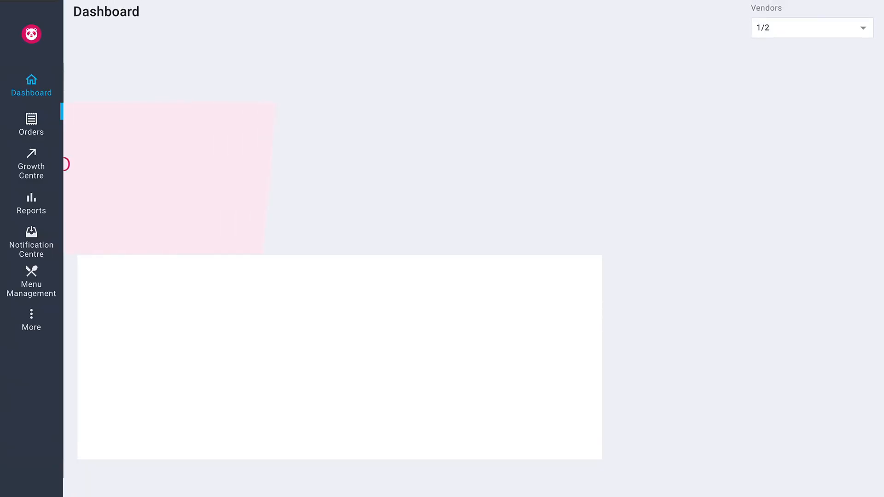